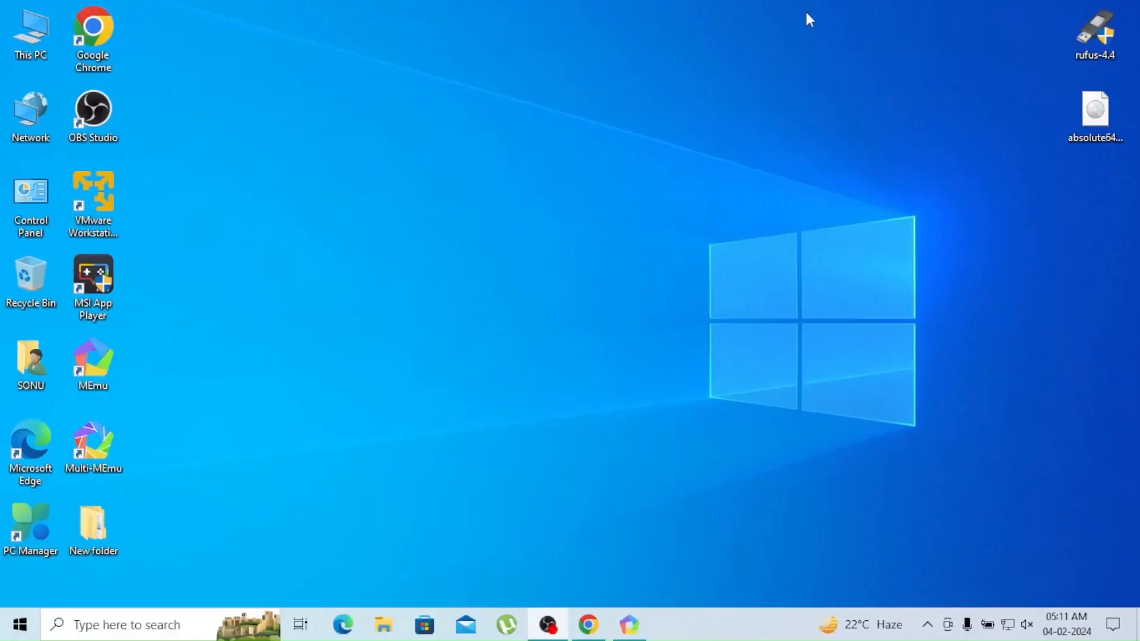
pyautogui.moveTo(576, 593)
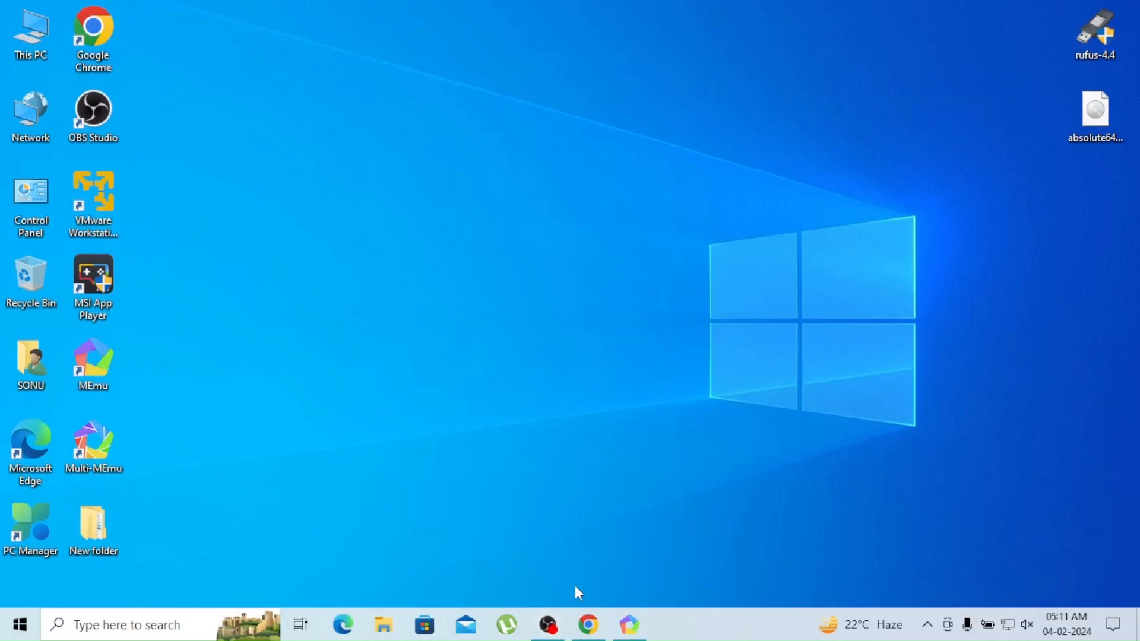
# - Open Chrome from the taskbar to search for 'absolute 64 os'
pyautogui.click(591, 625)
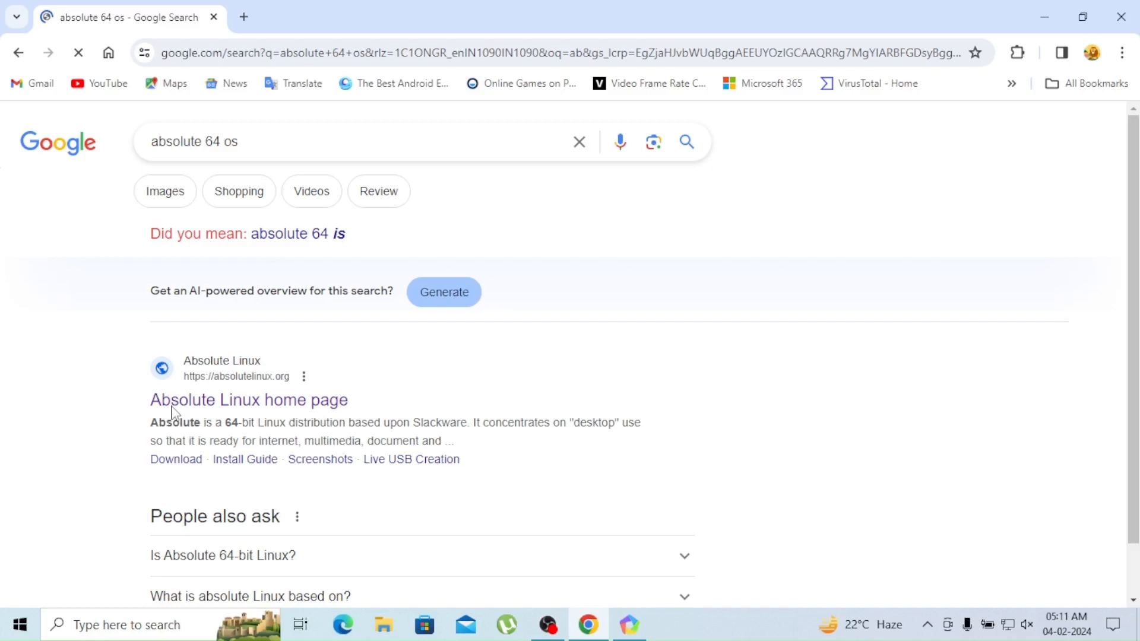
# - Visit the Absolute Linux home page result, then close Chrome
pyautogui.click(248, 400)
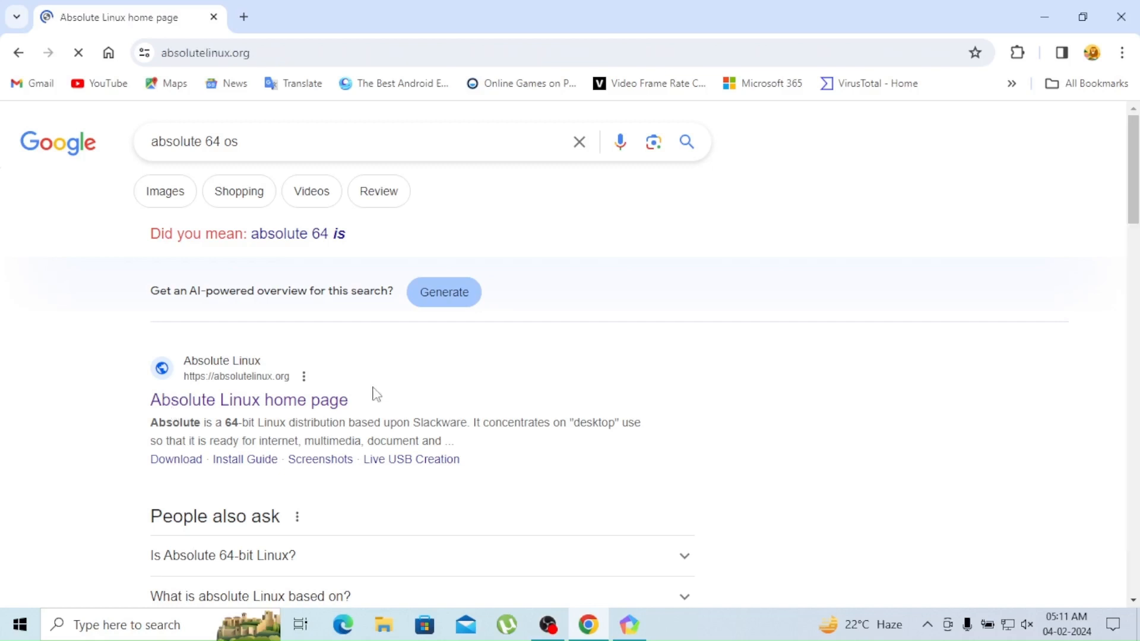
pyautogui.click(249, 400)
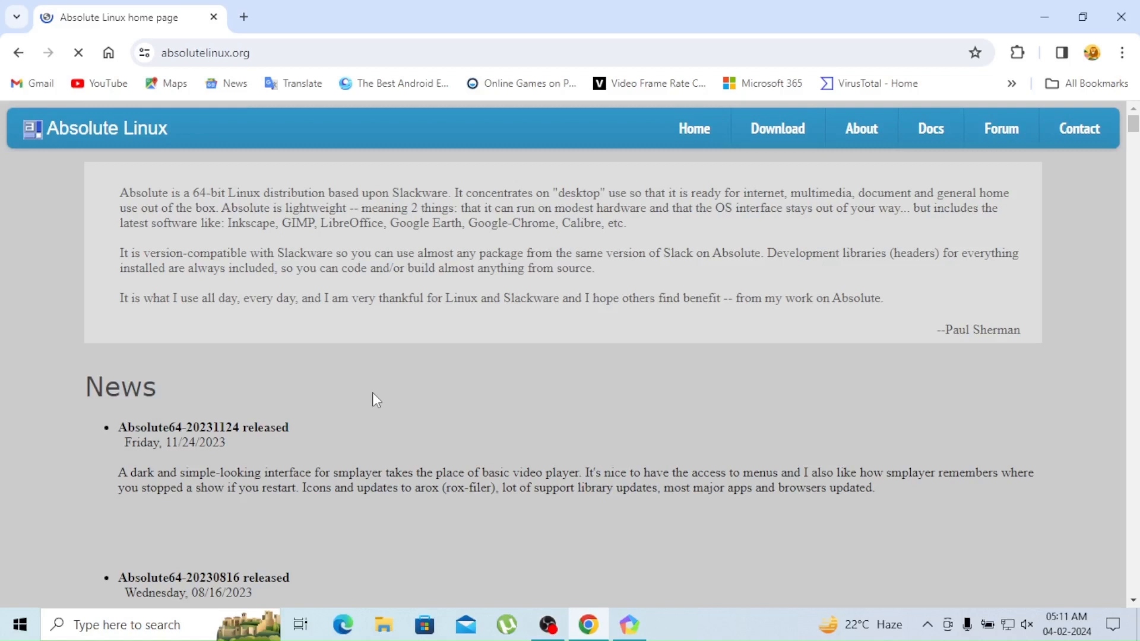
pyautogui.click(777, 128)
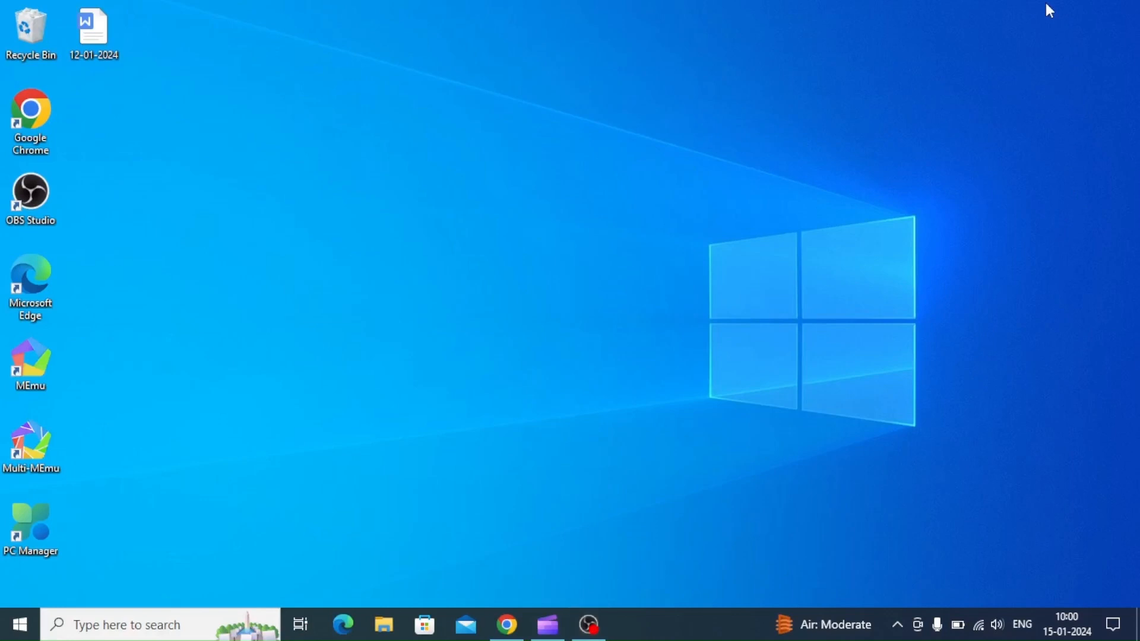
pyautogui.moveTo(497, 615)
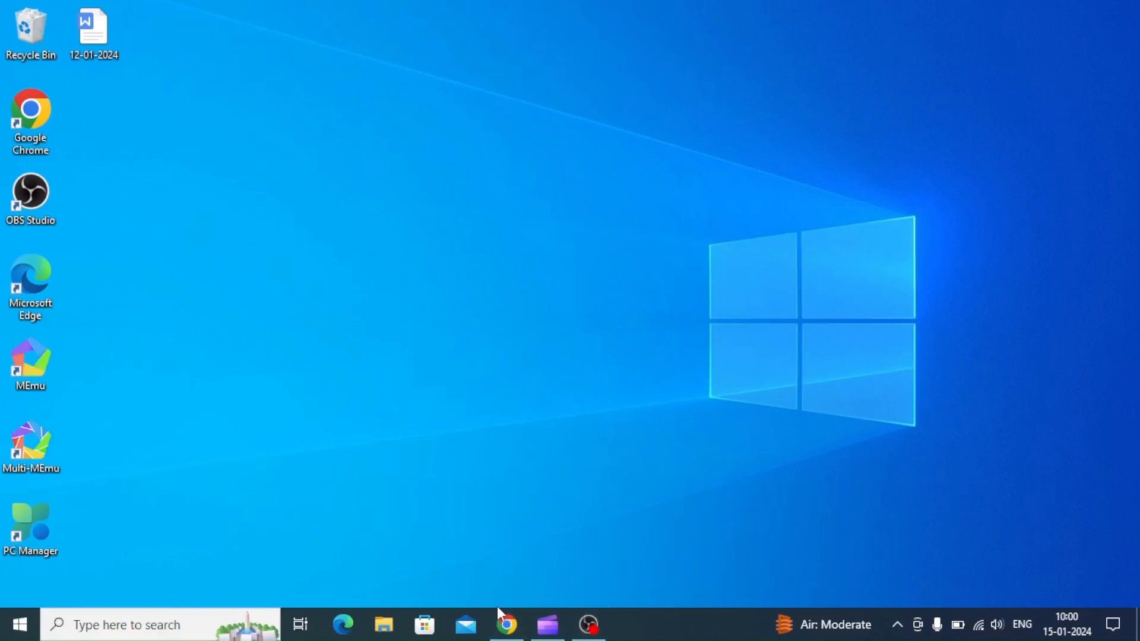
# - Open Chrome, go to the Rufus site, and dismiss the translation offer
pyautogui.click(501, 625)
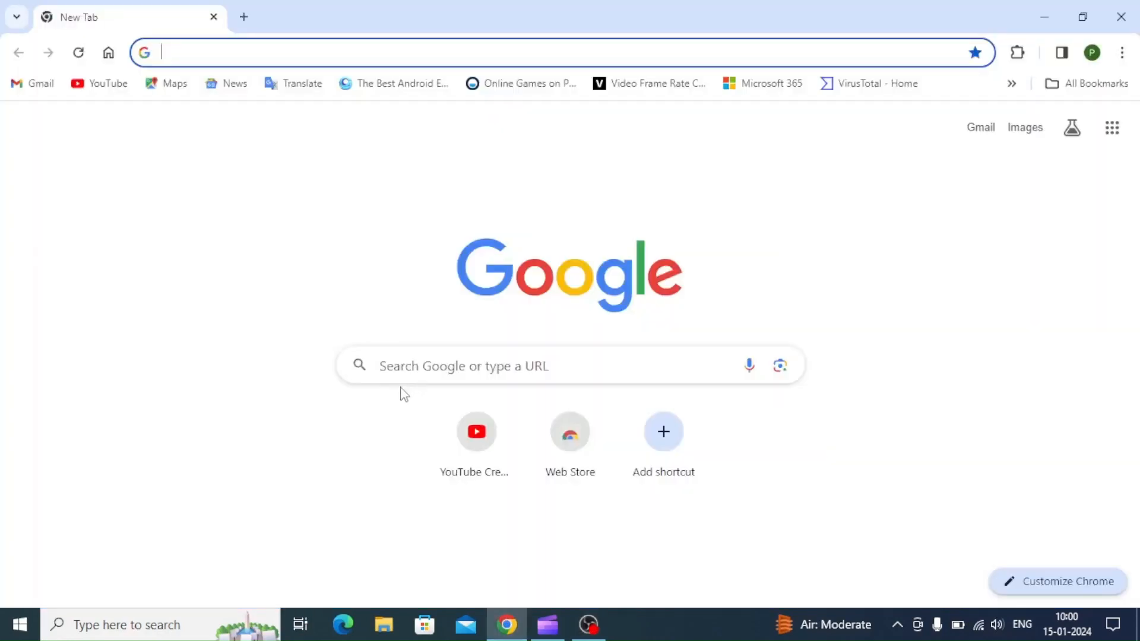
pyautogui.write('rufus.ie/en/')
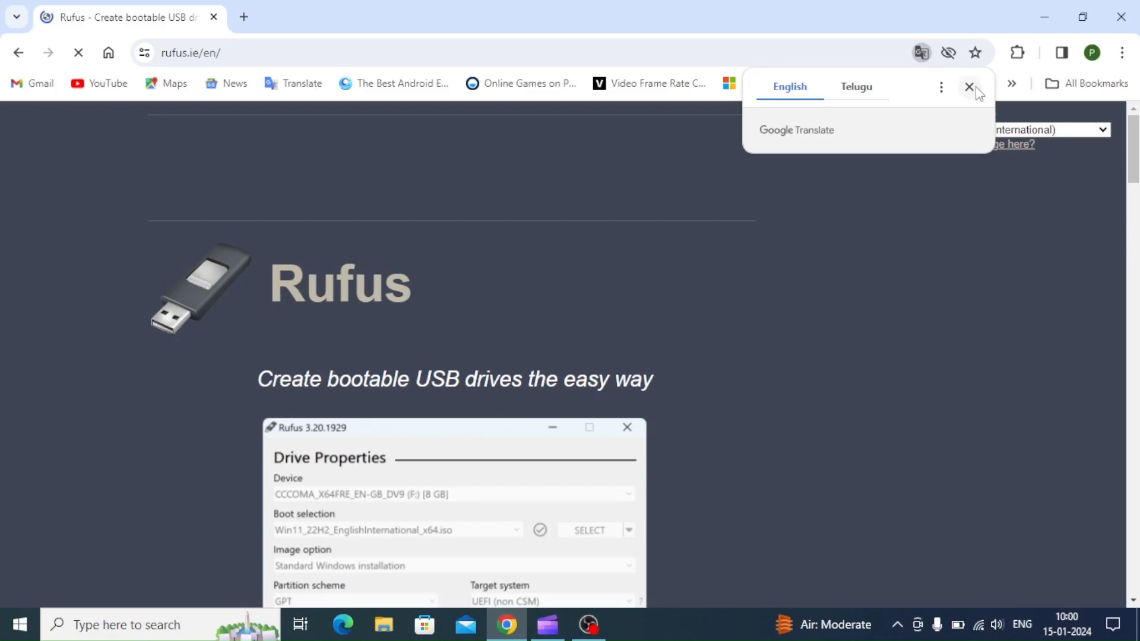
pyautogui.click(968, 86)
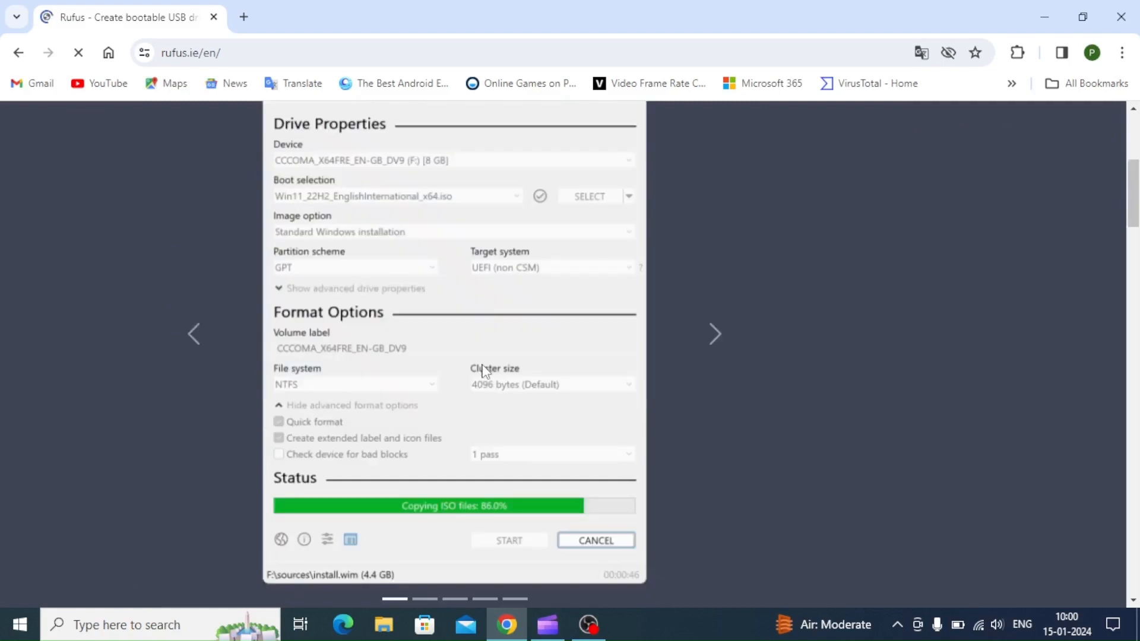
# - Download rufus-4.3.exe from the Download section and close the downloads panel
pyautogui.scroll(-3)
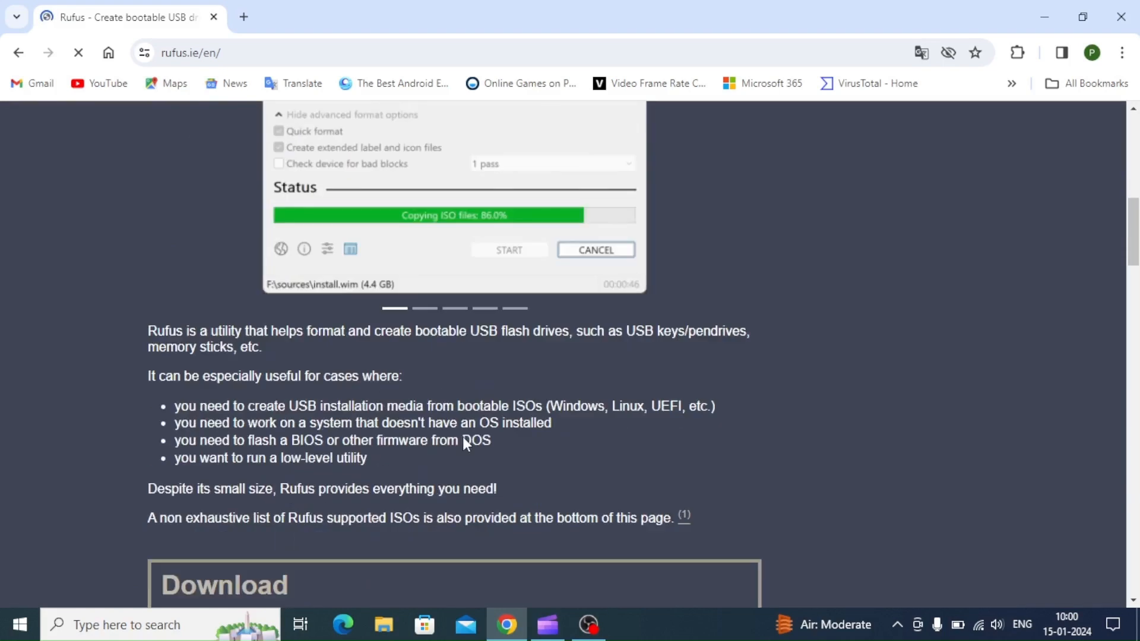
pyautogui.scroll(-3)
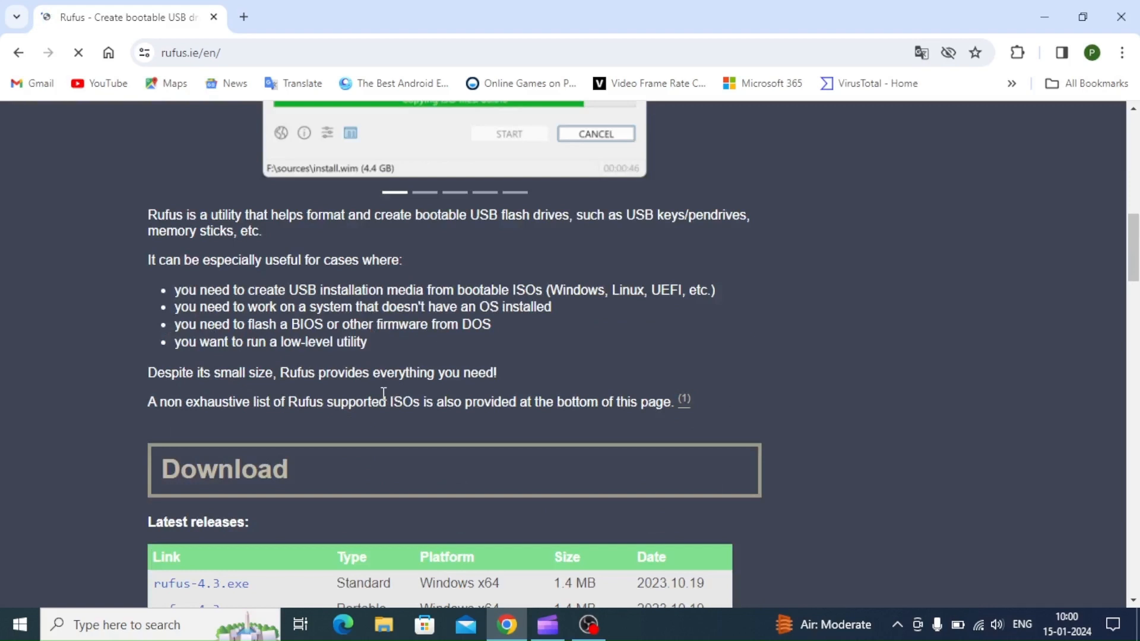
pyautogui.scroll(-3)
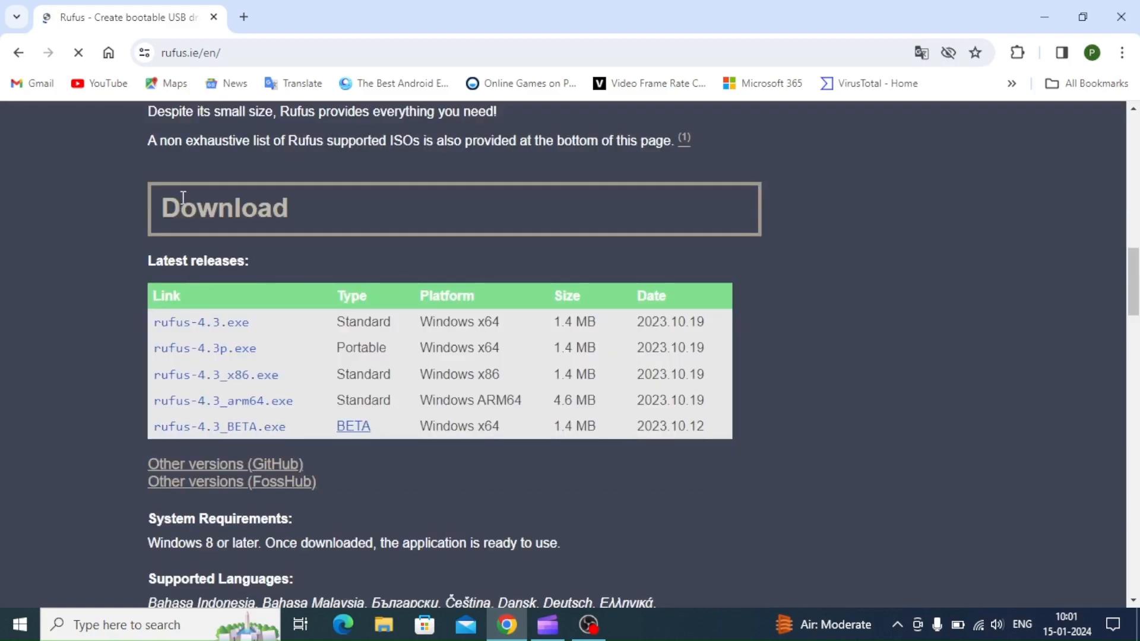
pyautogui.moveTo(189, 335)
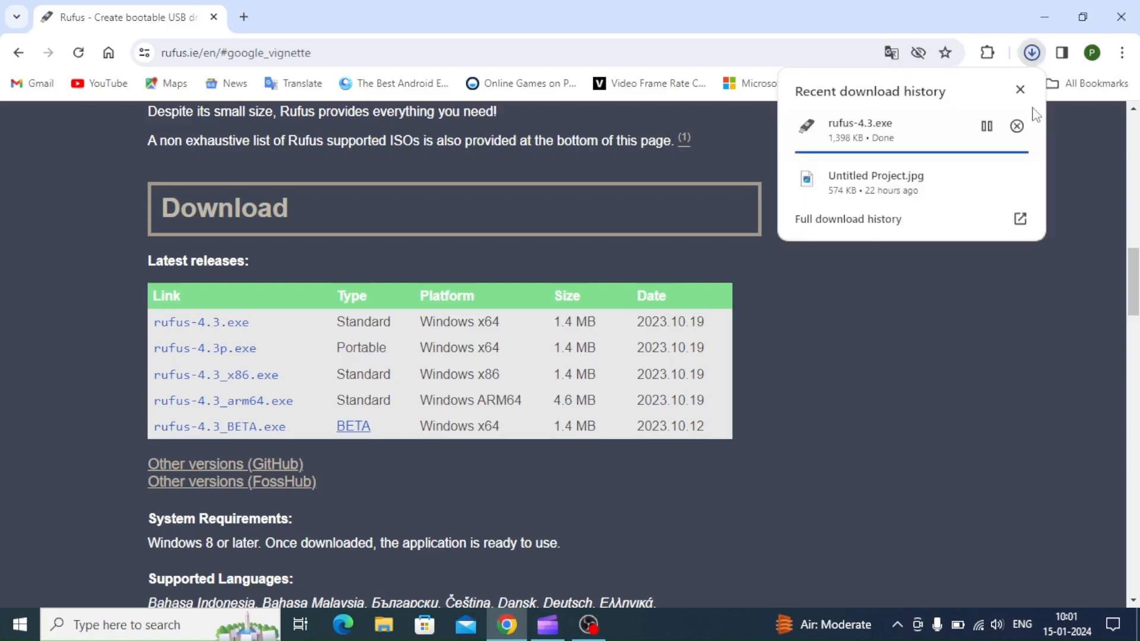
pyautogui.click(1020, 89)
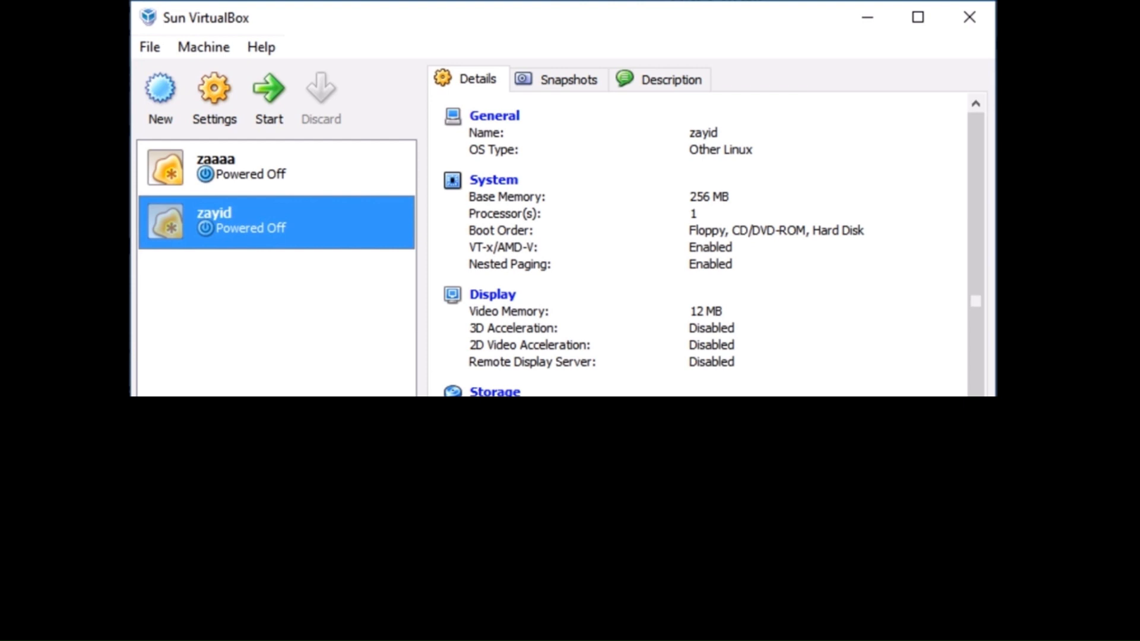
# - Create the 'absolute linux' VM (Other Linux, 256 MB RAM) and boot it
pyautogui.click(160, 89)
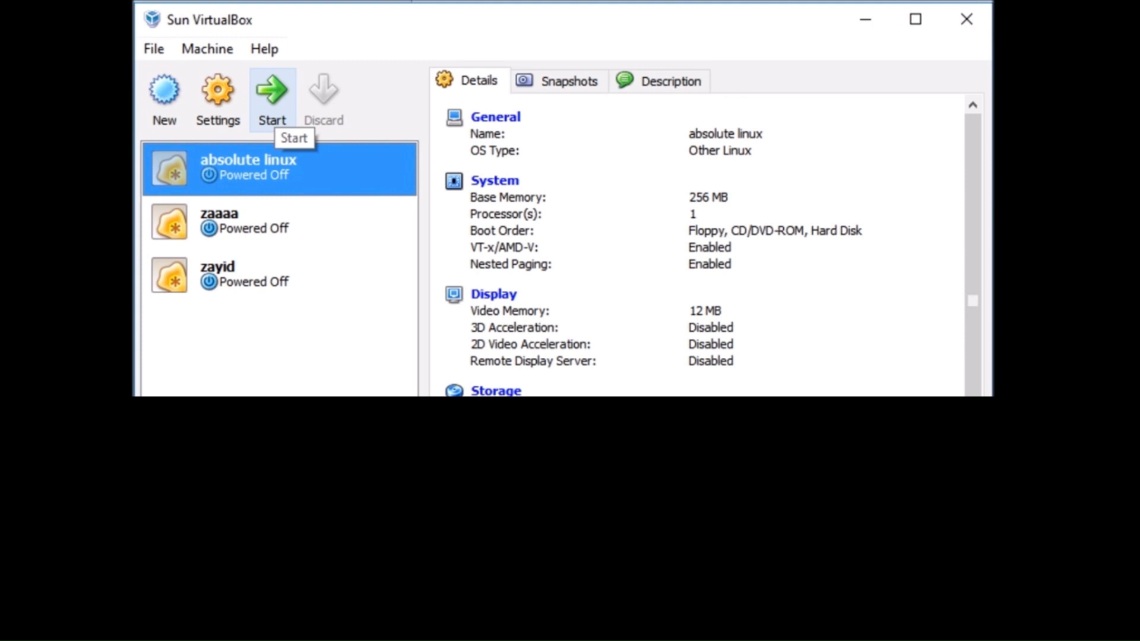
pyautogui.click(271, 89)
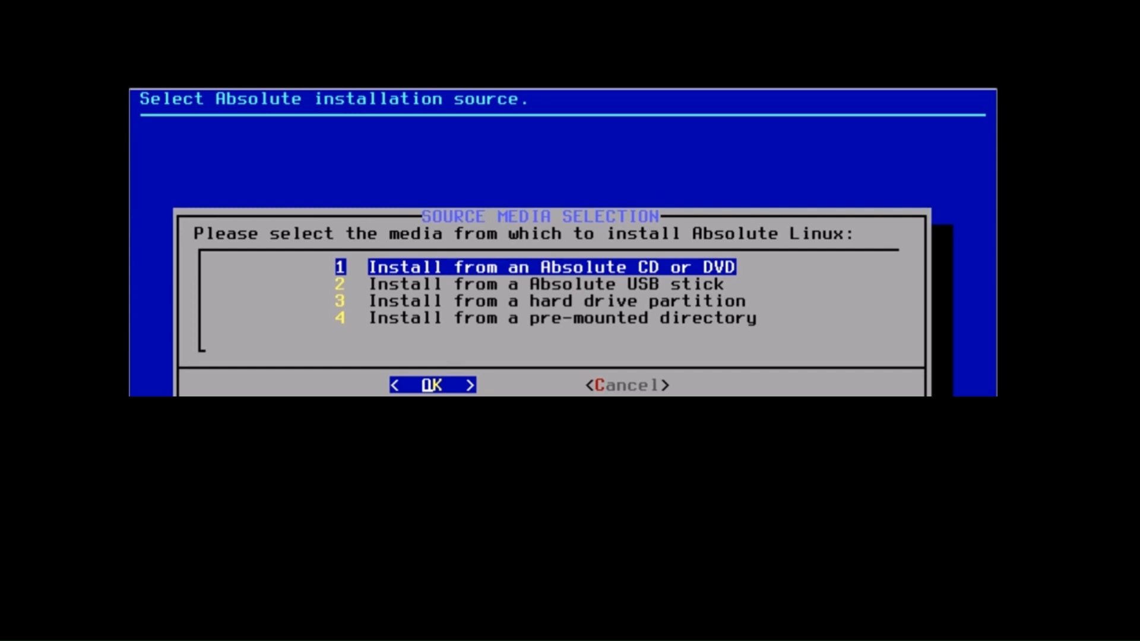
# - Install from CD/DVD, choose imps2 PS/2 Intellimouse, and load gpm at boot
pyautogui.click(430, 385)
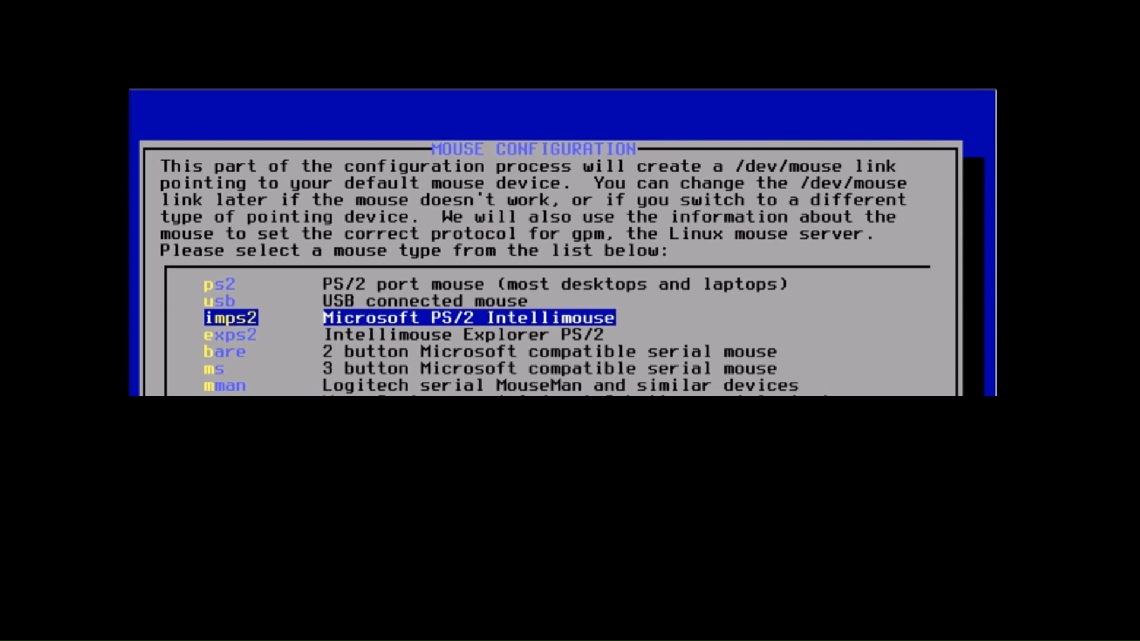
pyautogui.press('Enter')
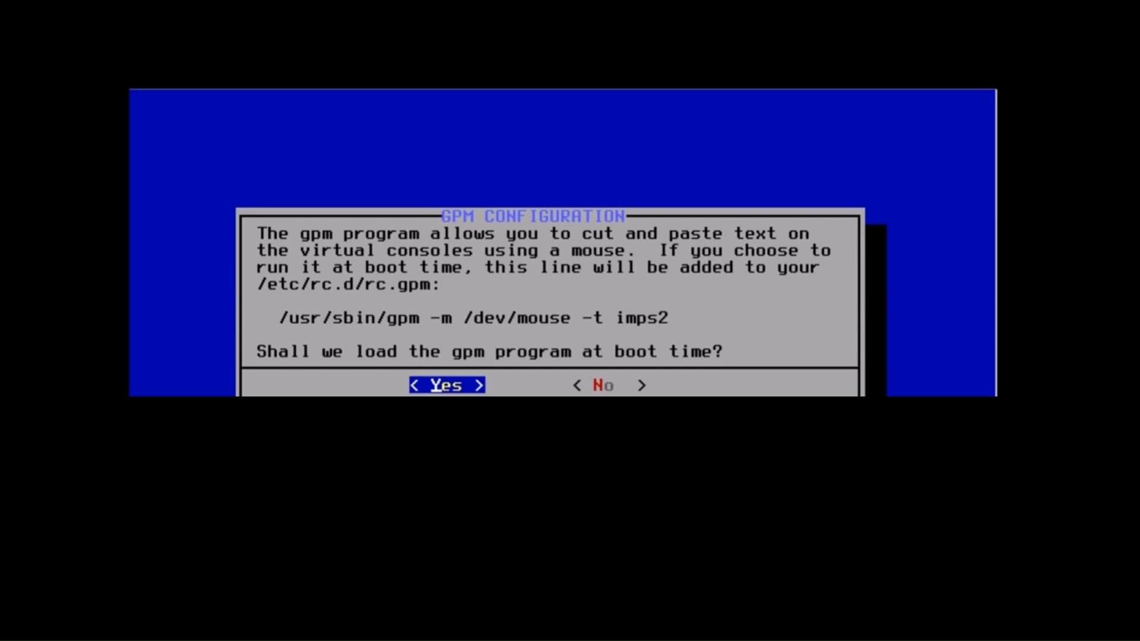
pyautogui.click(445, 385)
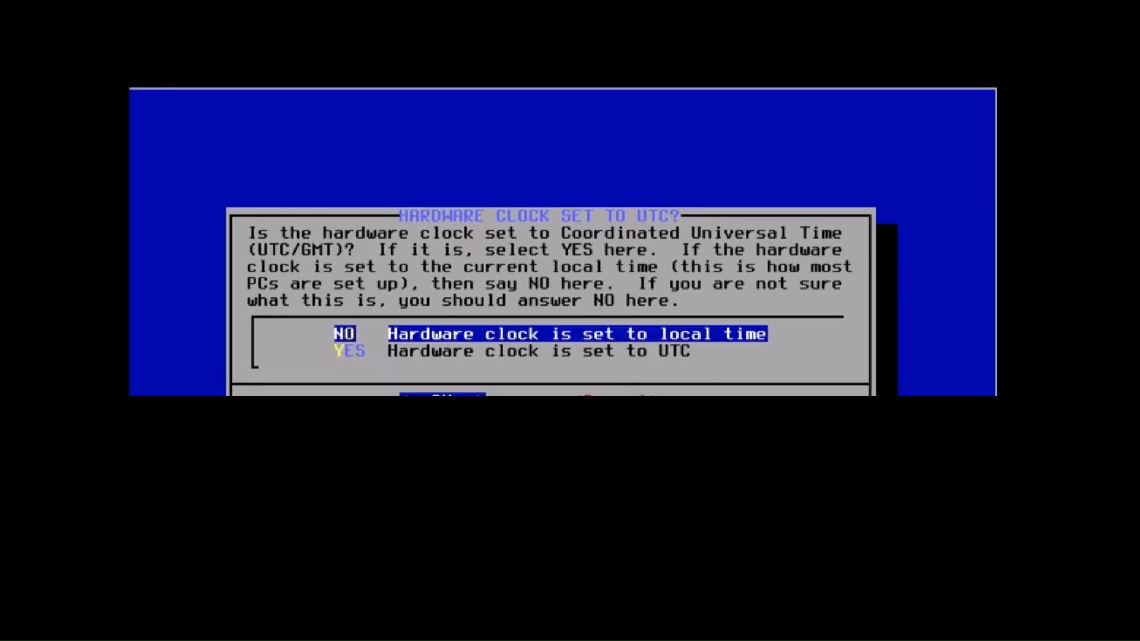